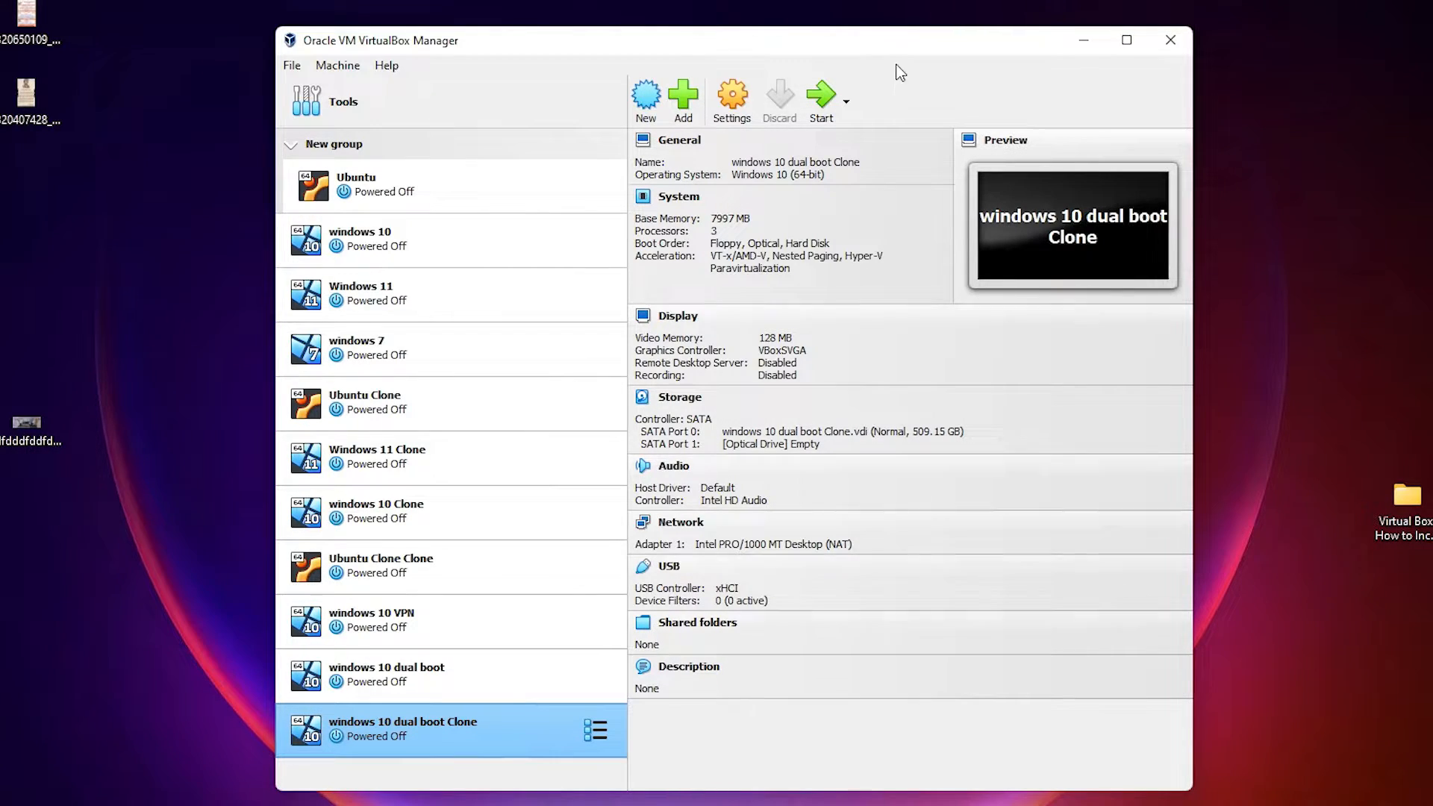
Bring up the settings dialog for the windows 10 dual boot Clone machine.
click(741, 98)
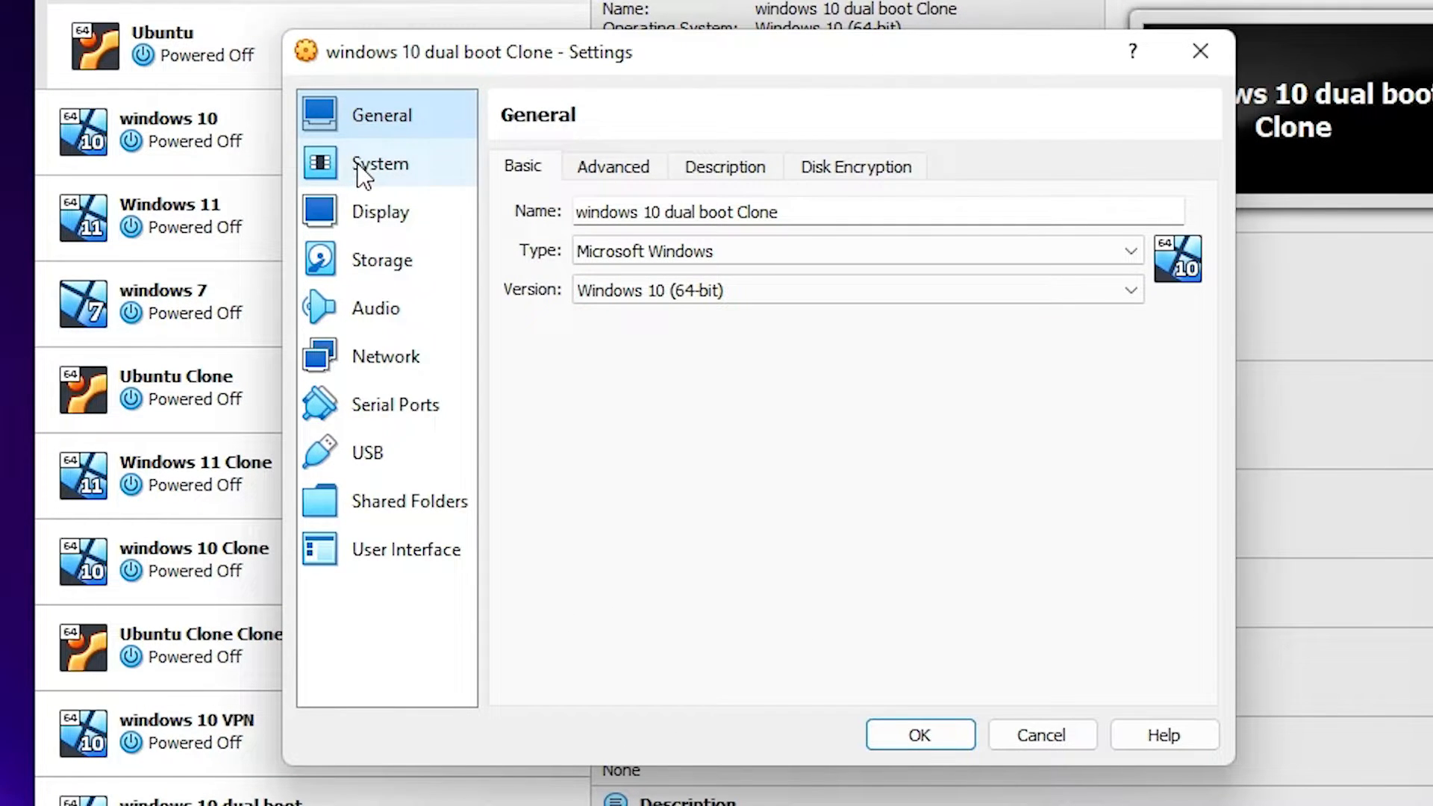
Enable EFI firmware on the System Motherboard page and save the change with OK.
click(379, 162)
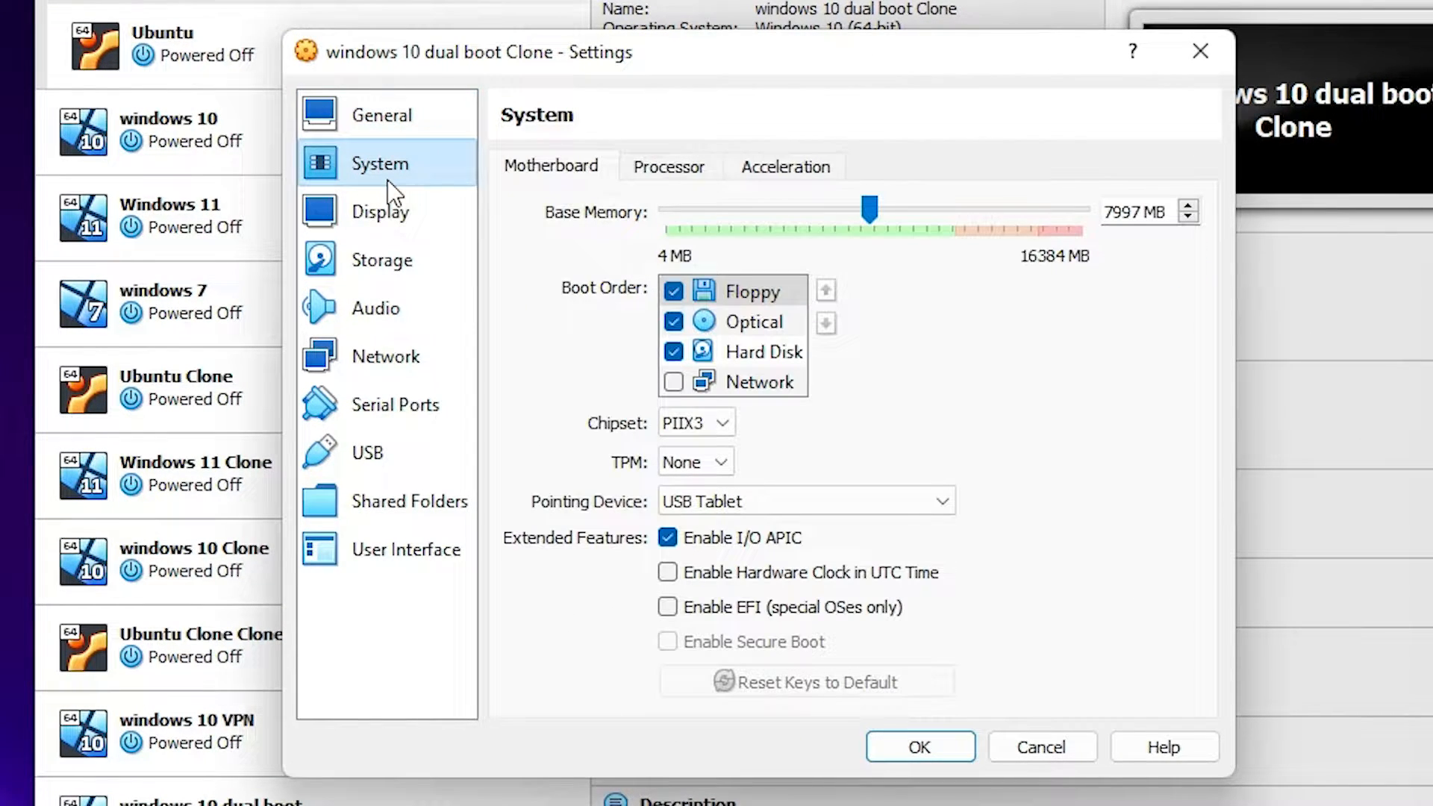
mouse_move(781, 598)
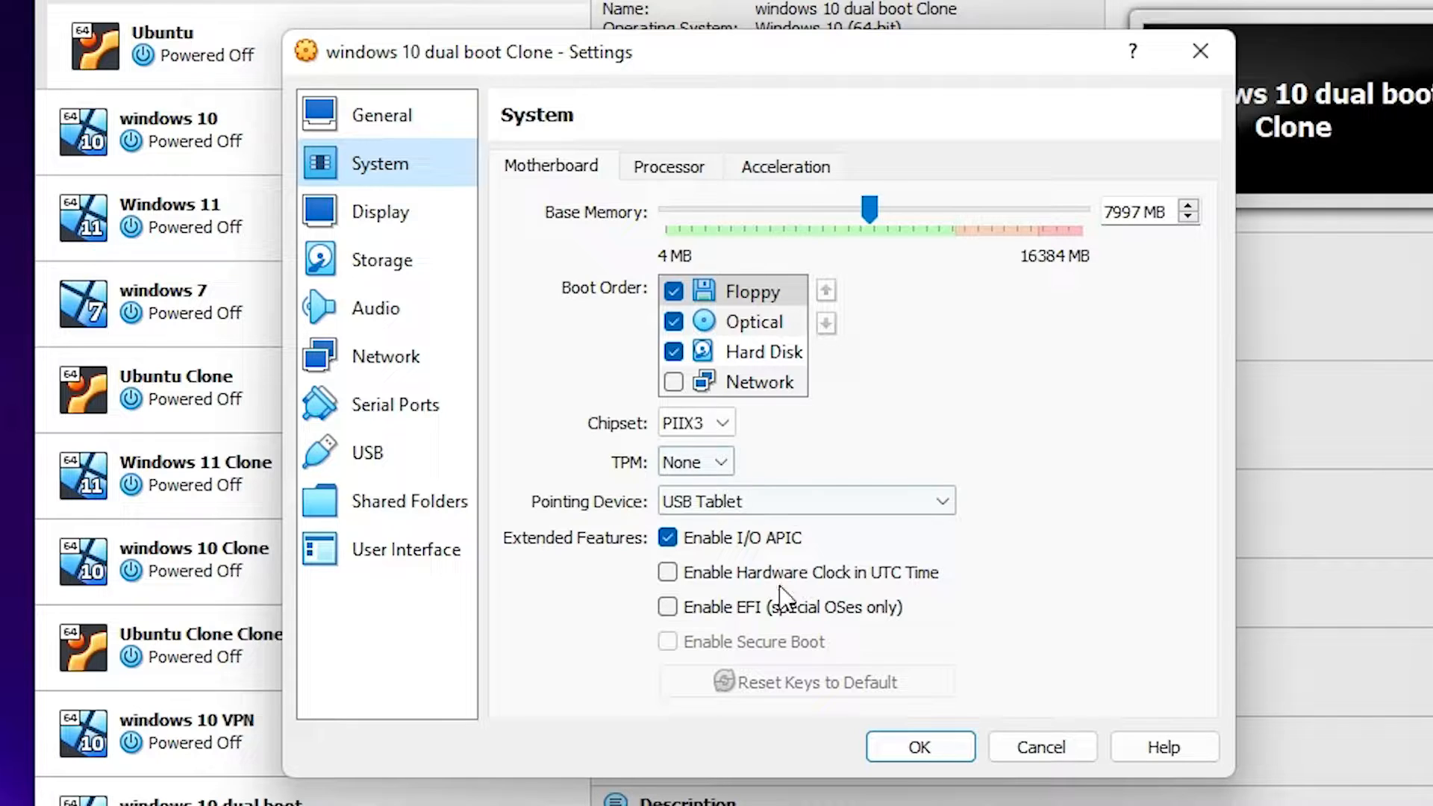
mouse_move(749, 626)
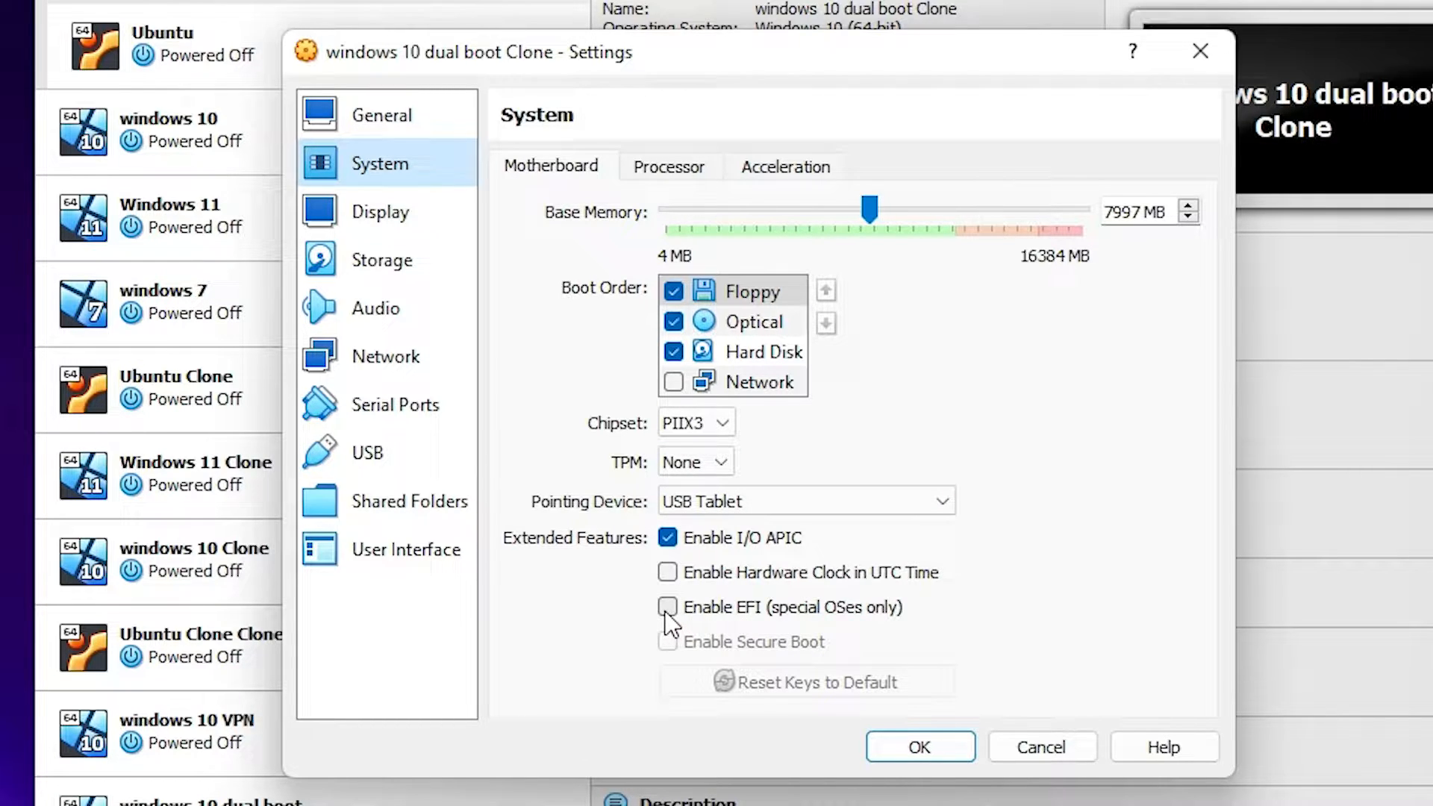
click(667, 608)
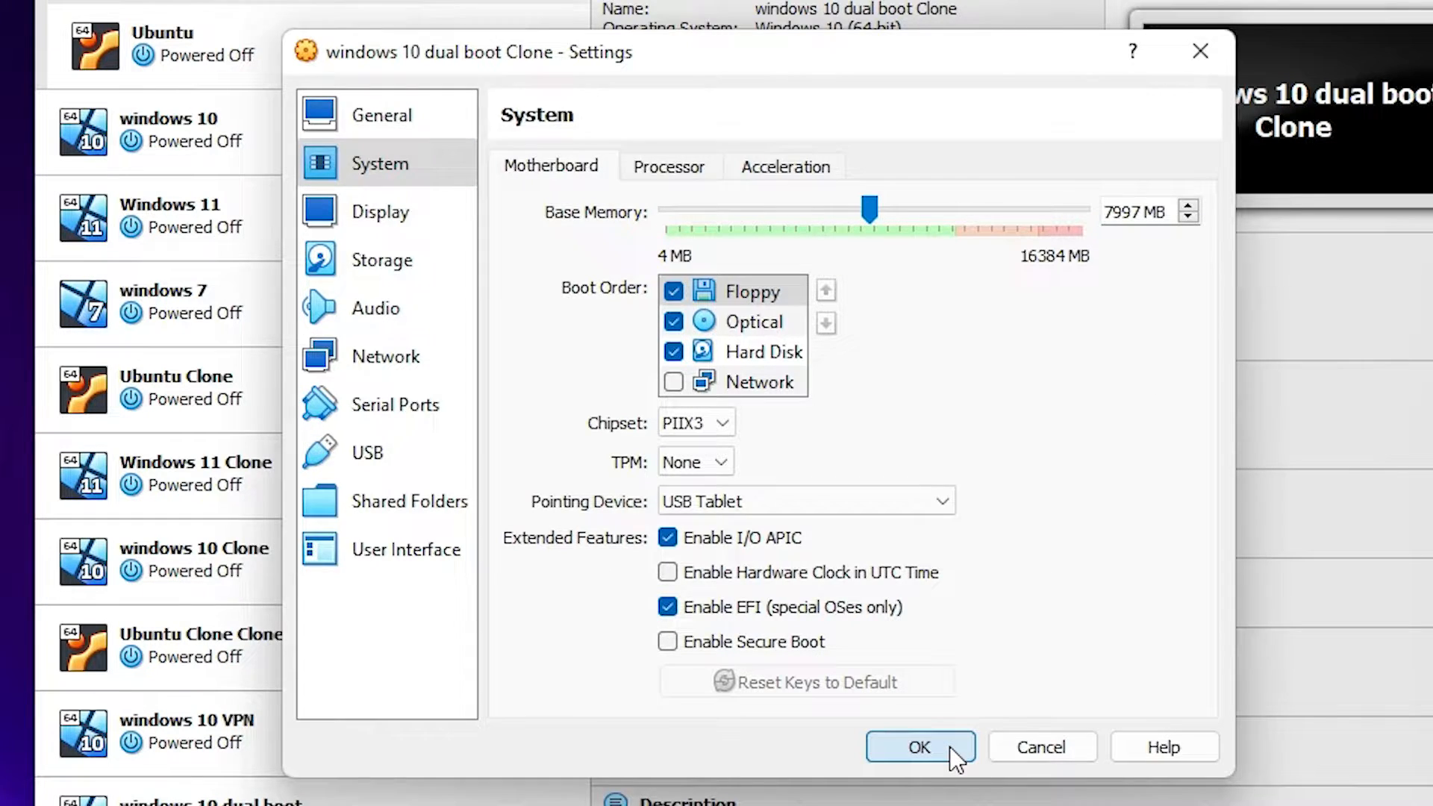
click(920, 746)
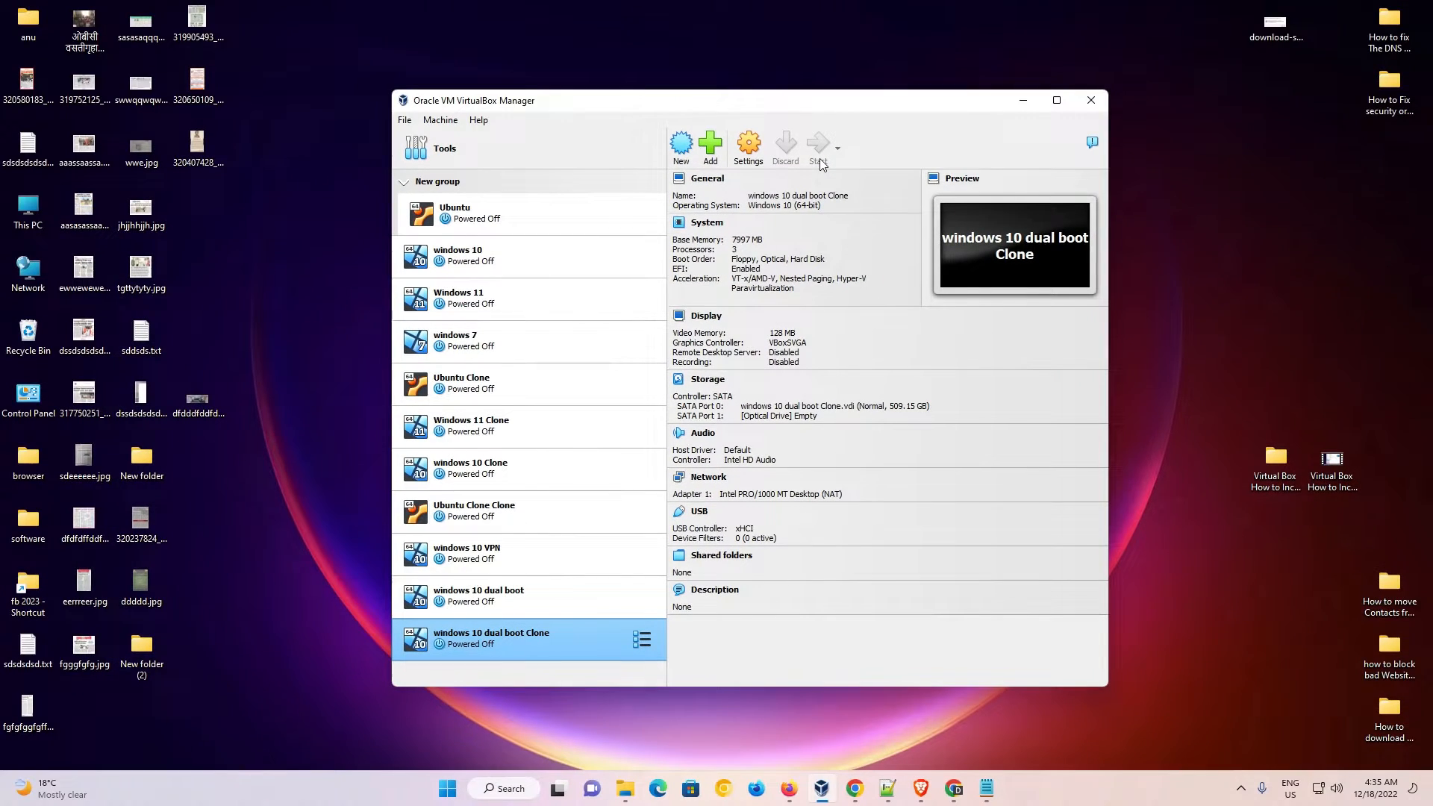
Start the clone VM so it boots into the UEFI Interactive Shell, entering Exit at the prompt.
click(817, 147)
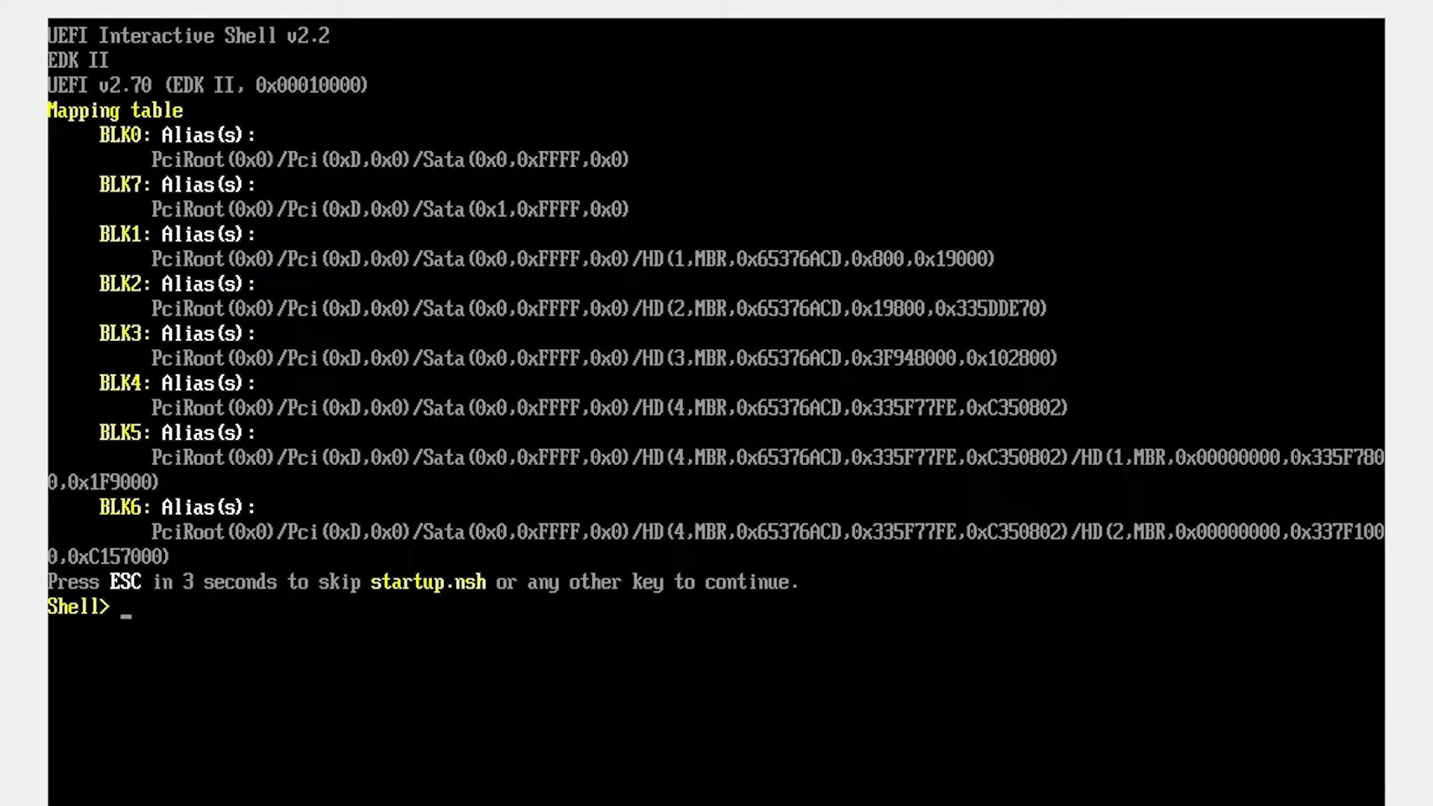
text(Exit)
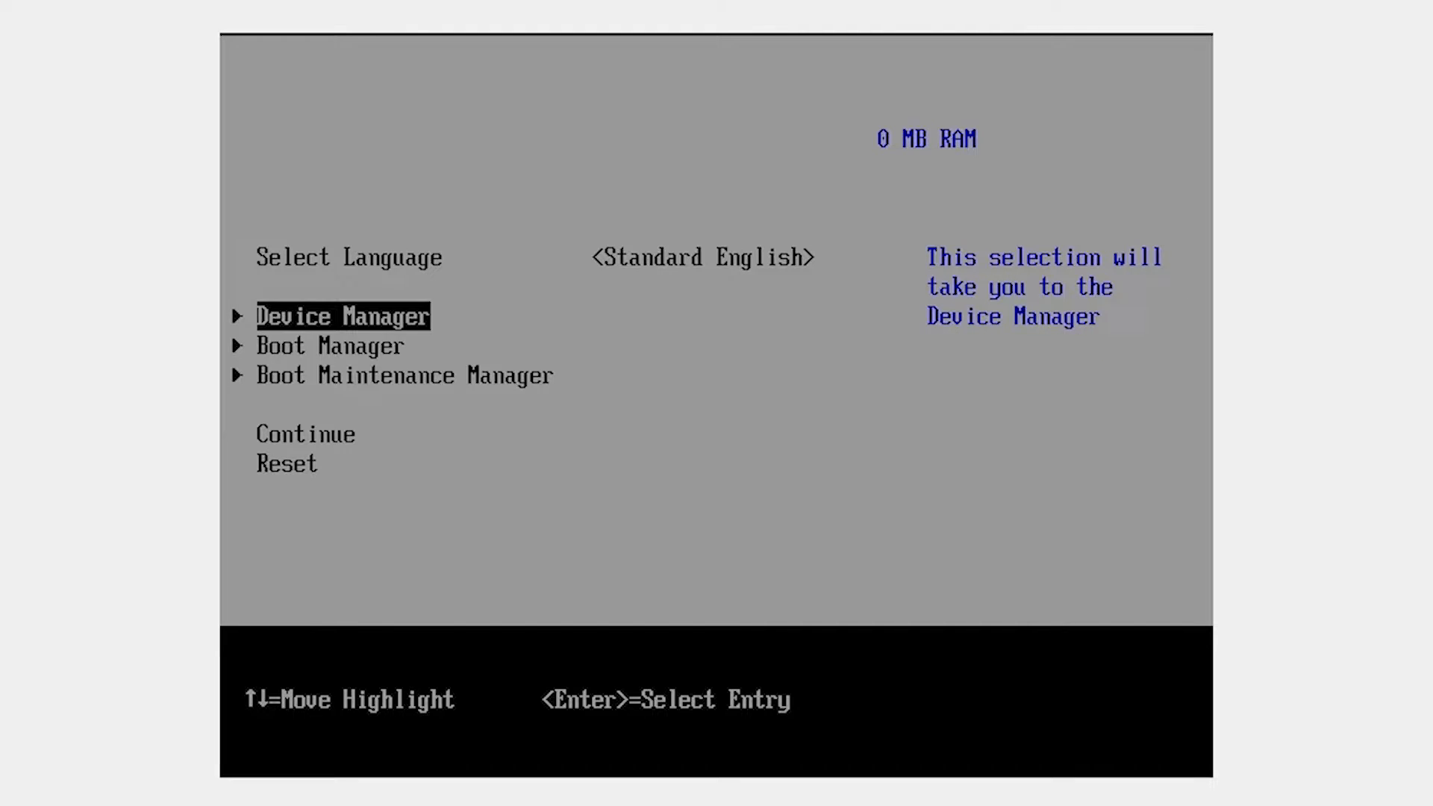
Browse the firmware setup entries, then exit the Shell> prompt back to the setup main menu.
key(down)
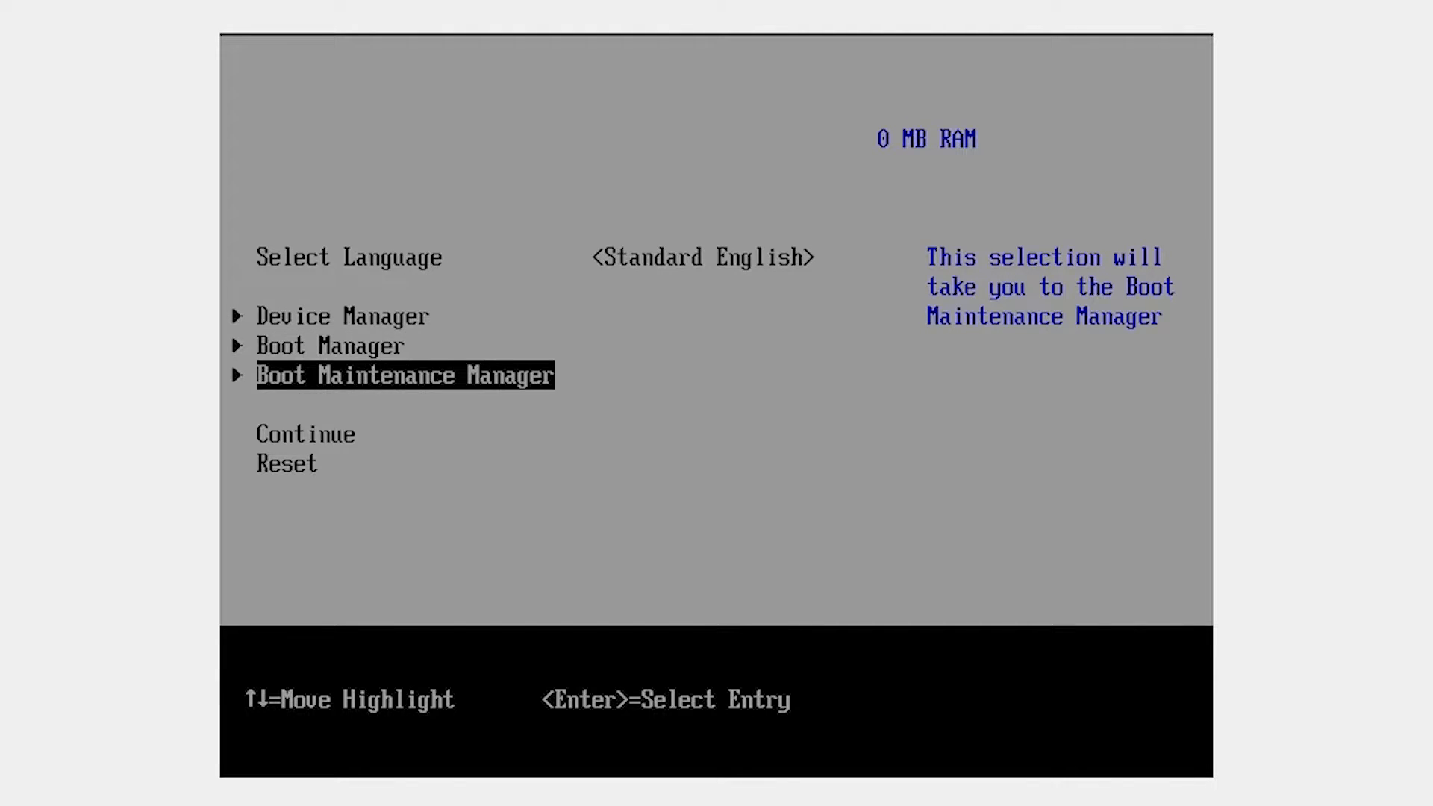
key(Up)
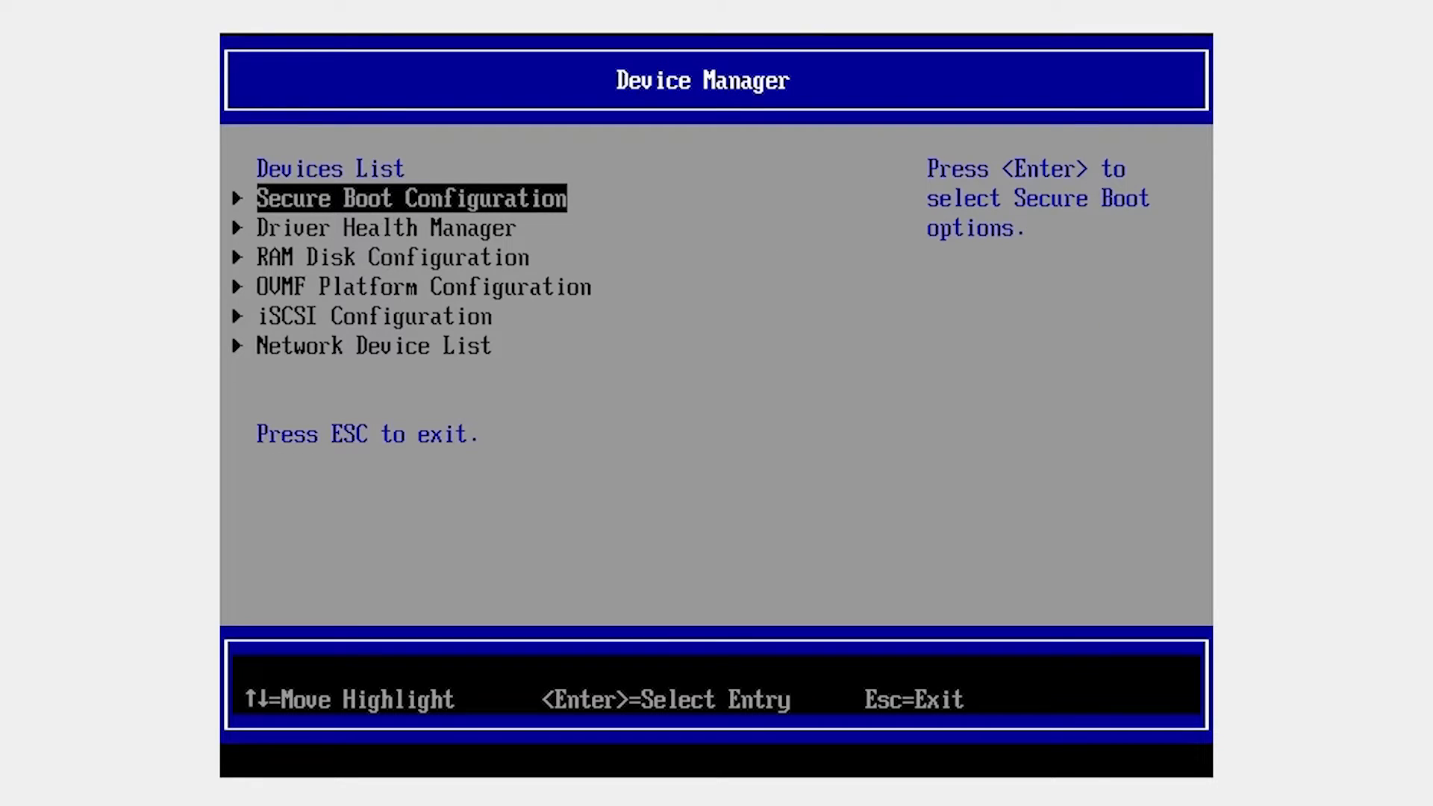
key(Return)
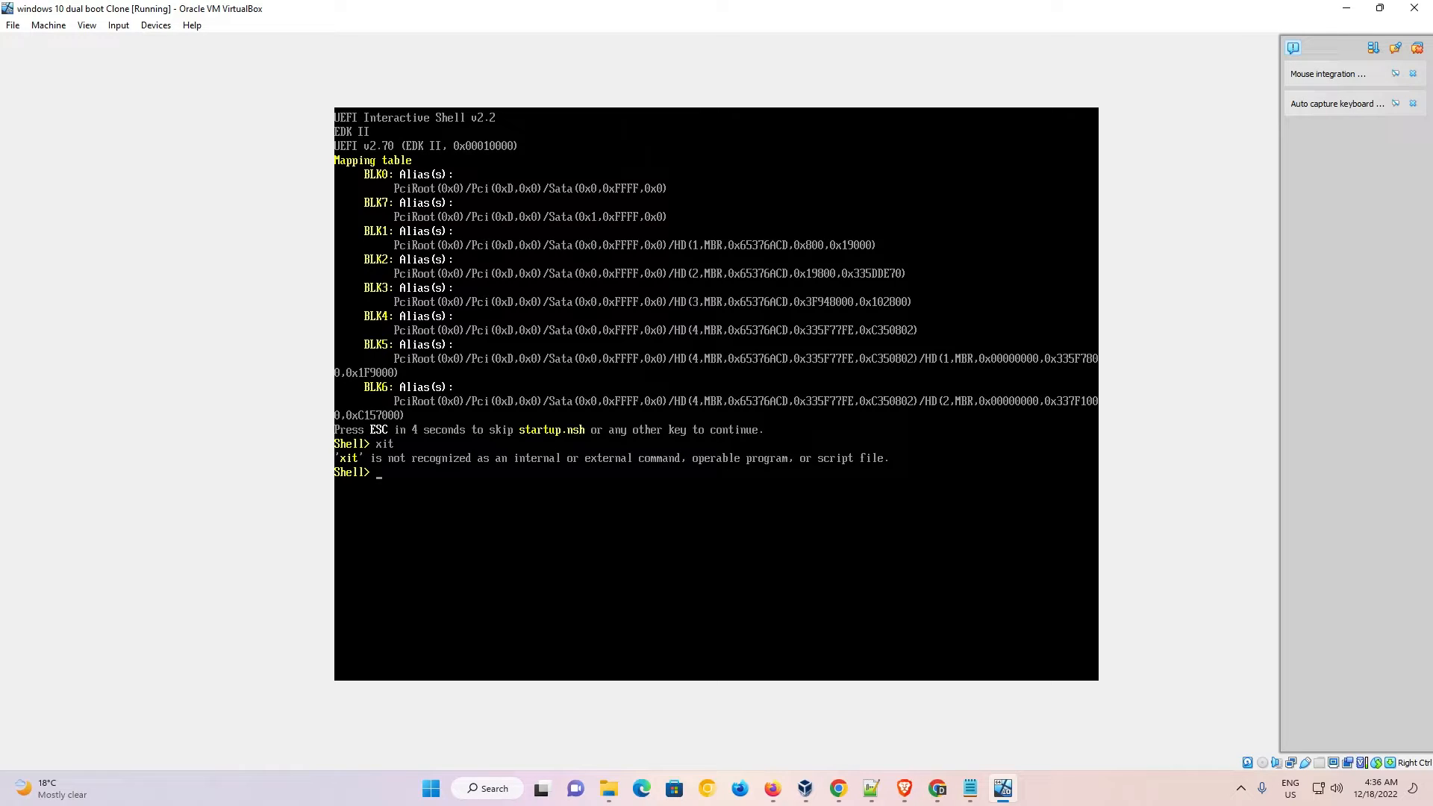
text(exit)
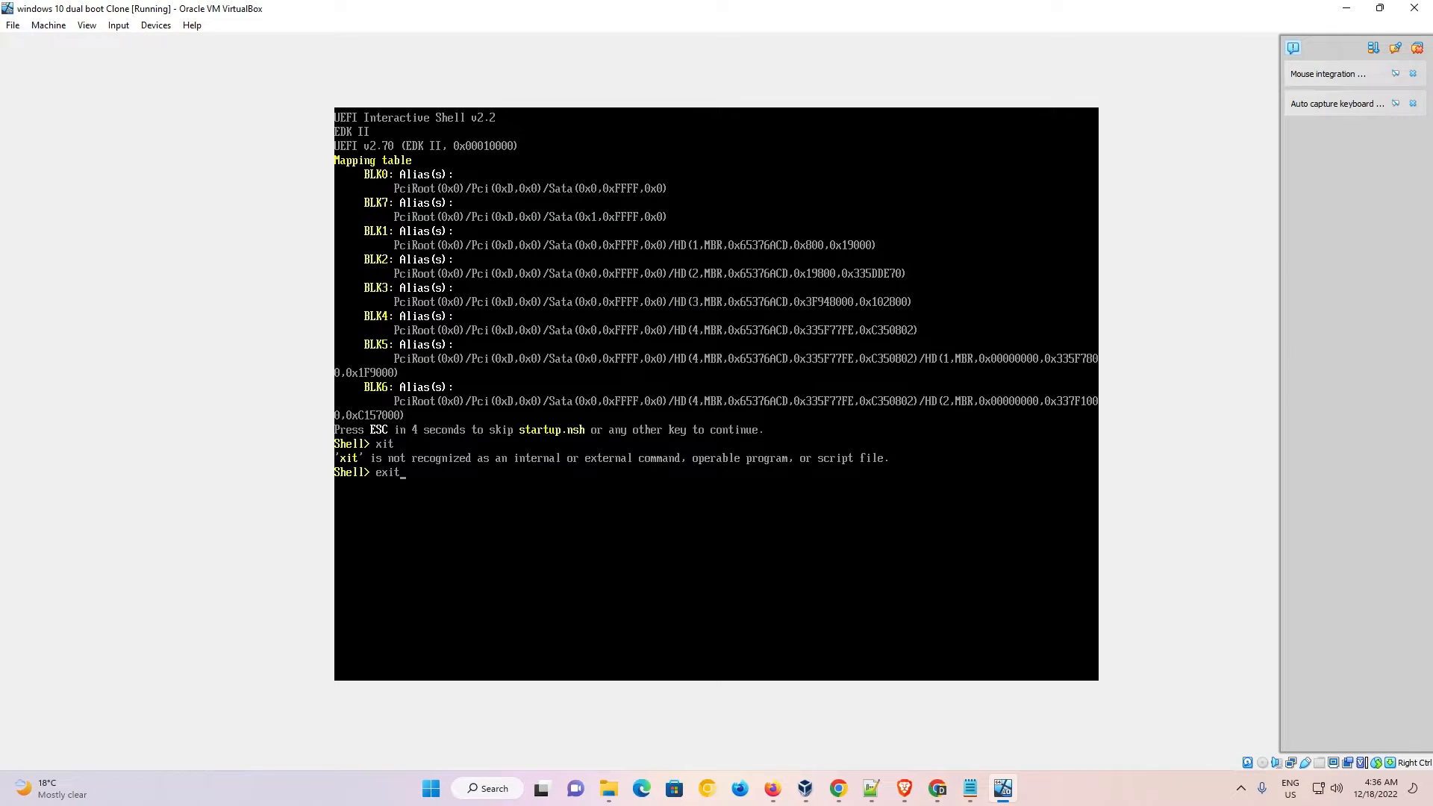
key(Return)
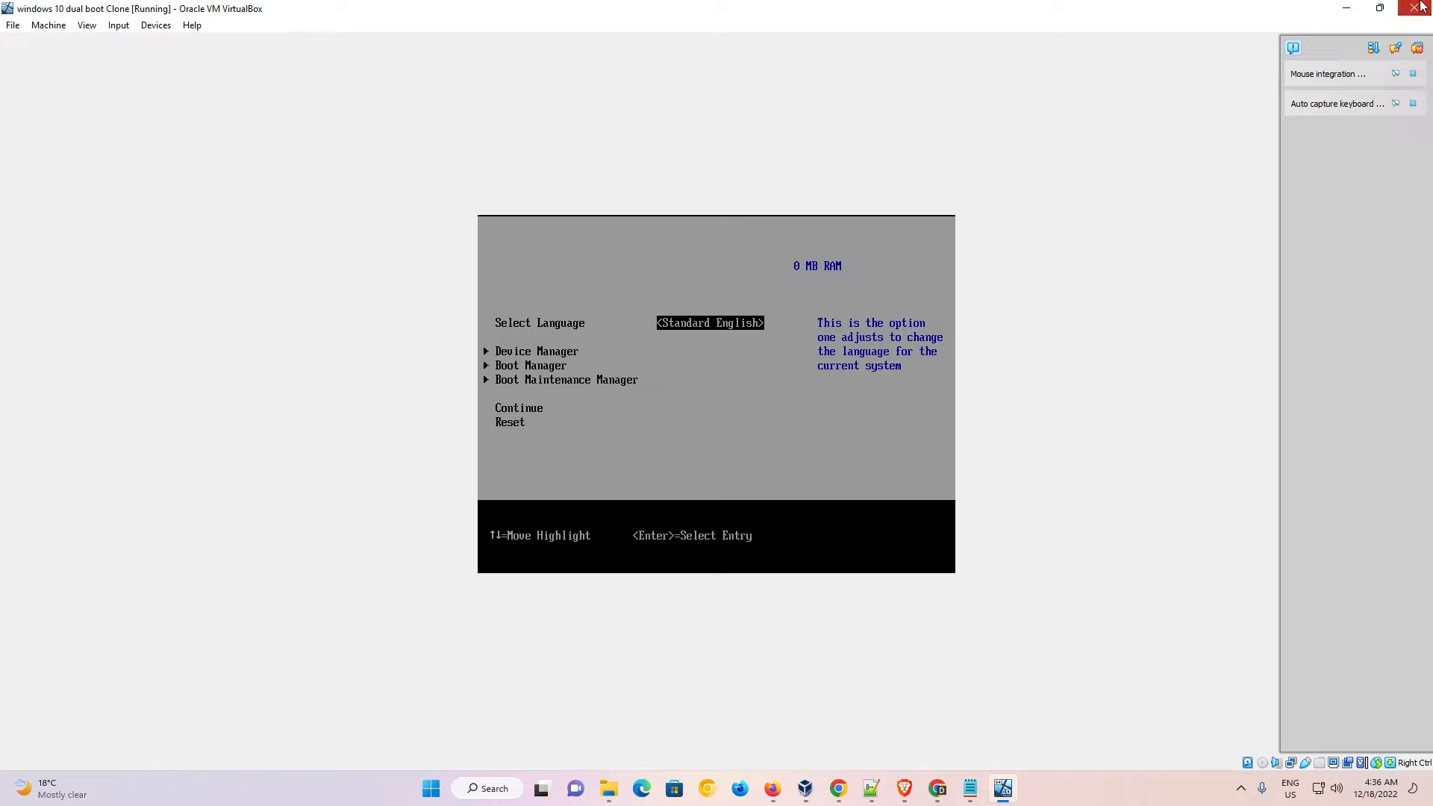
Power off the running clone via the Close Virtual Machine dialog, returning to VirtualBox Manager.
click(1422, 9)
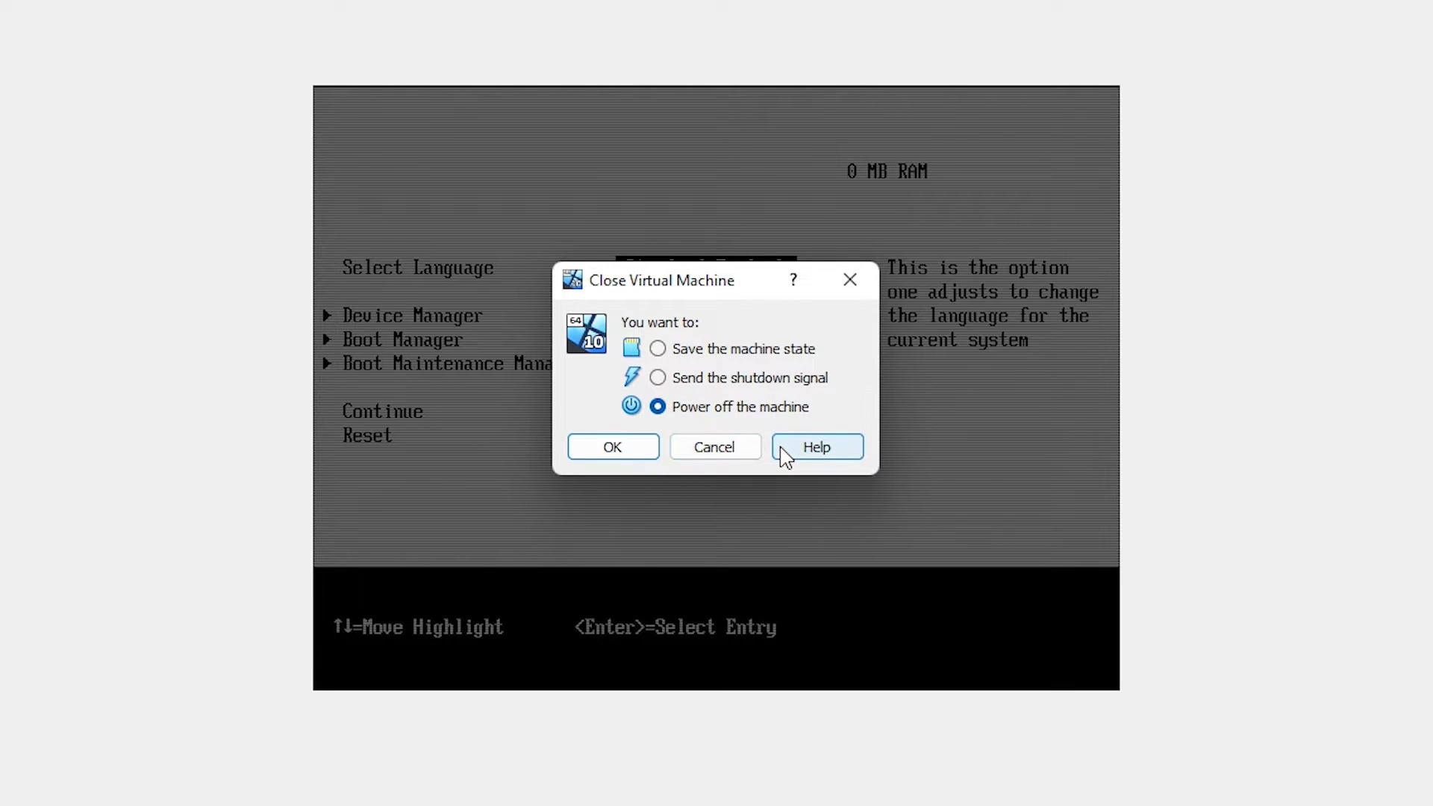
click(714, 447)
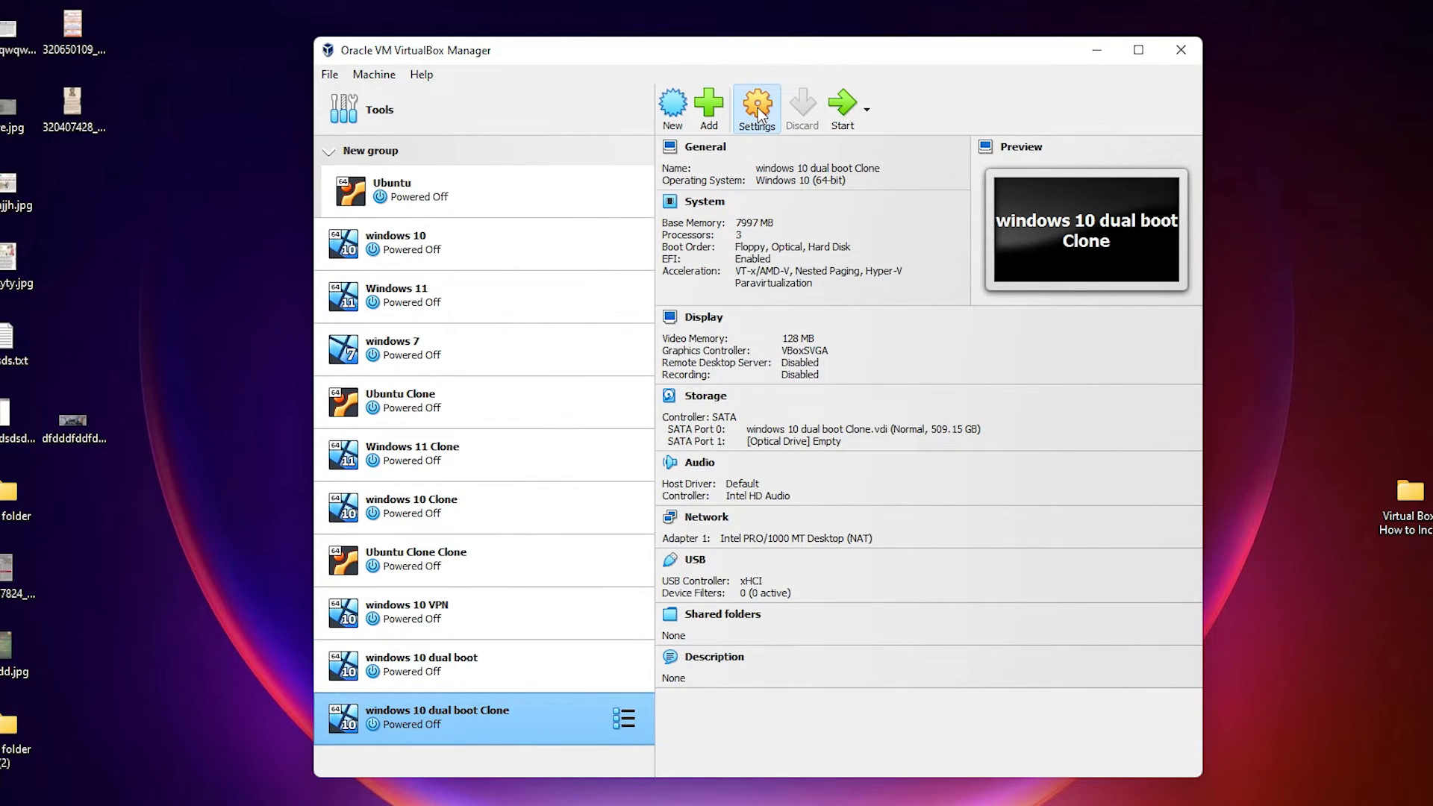
Disable EFI again in the clone's System settings and confirm with OK.
click(756, 104)
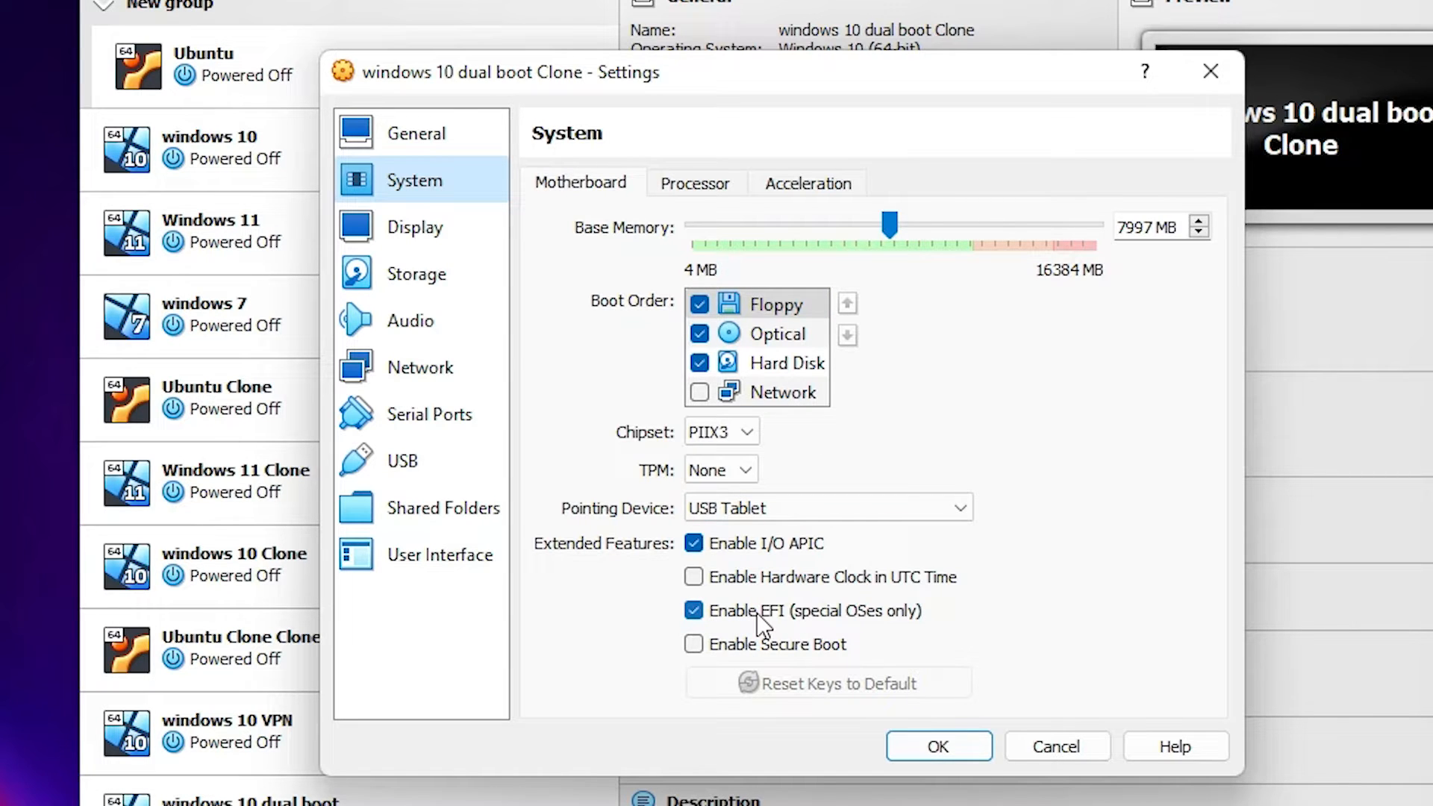
click(937, 746)
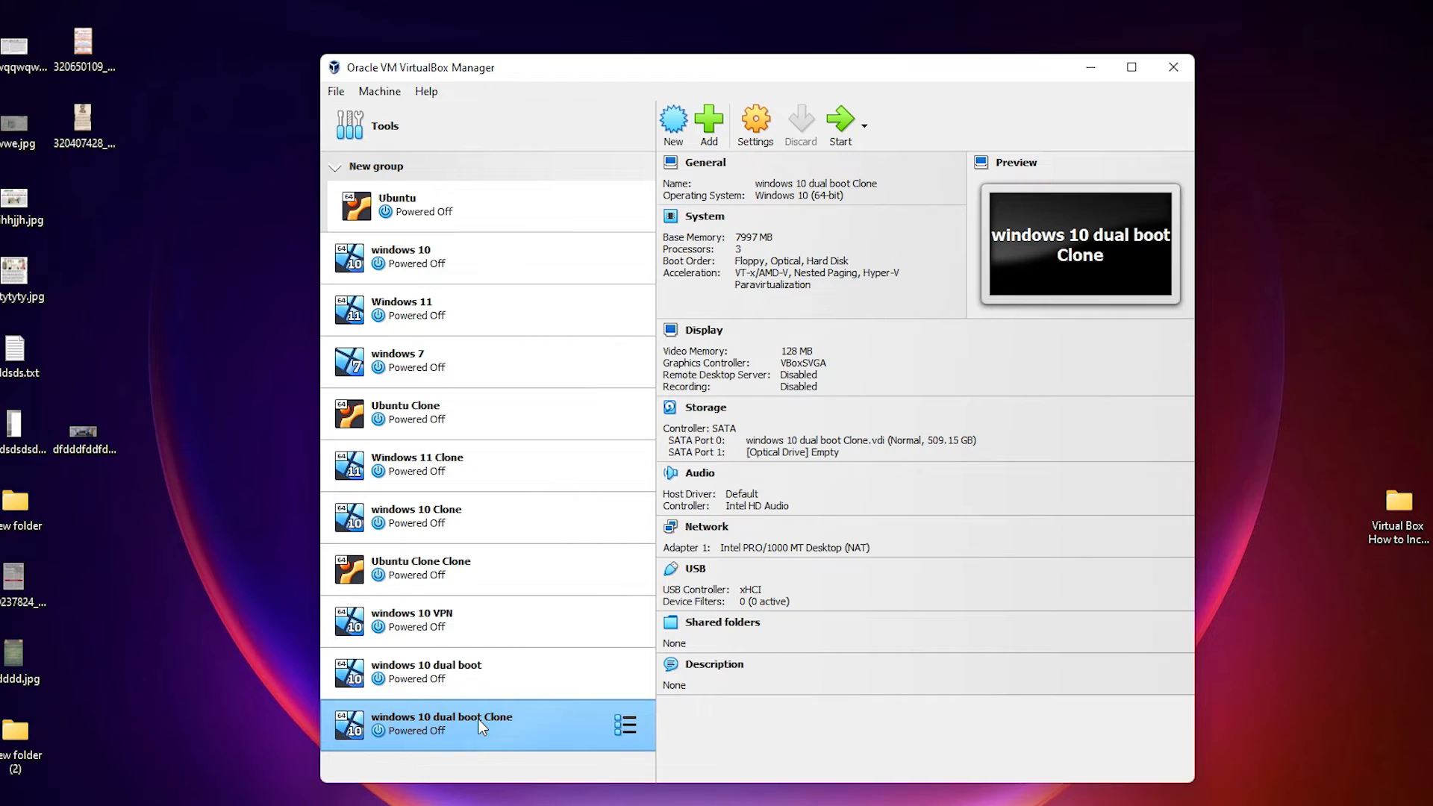
mouse_move(512, 713)
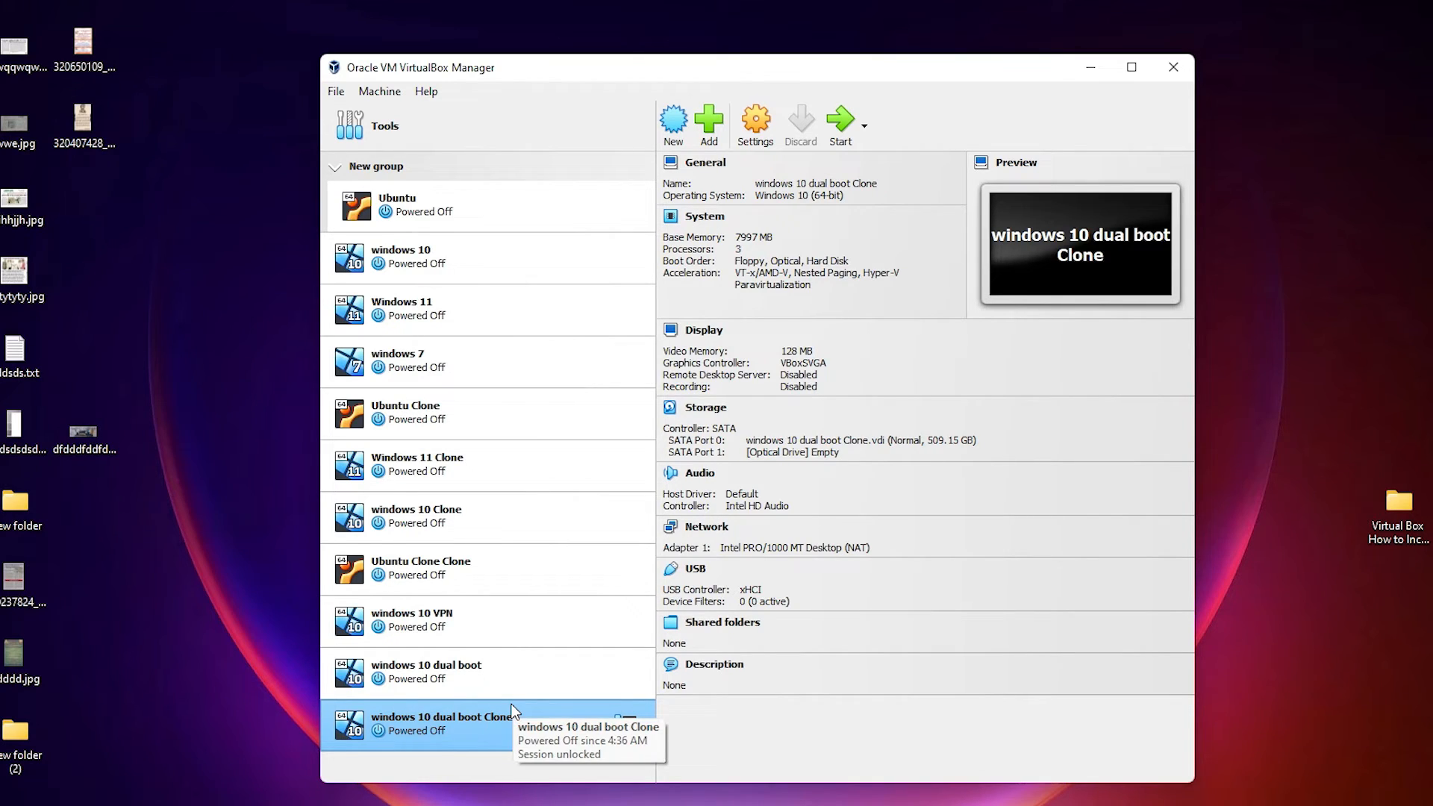